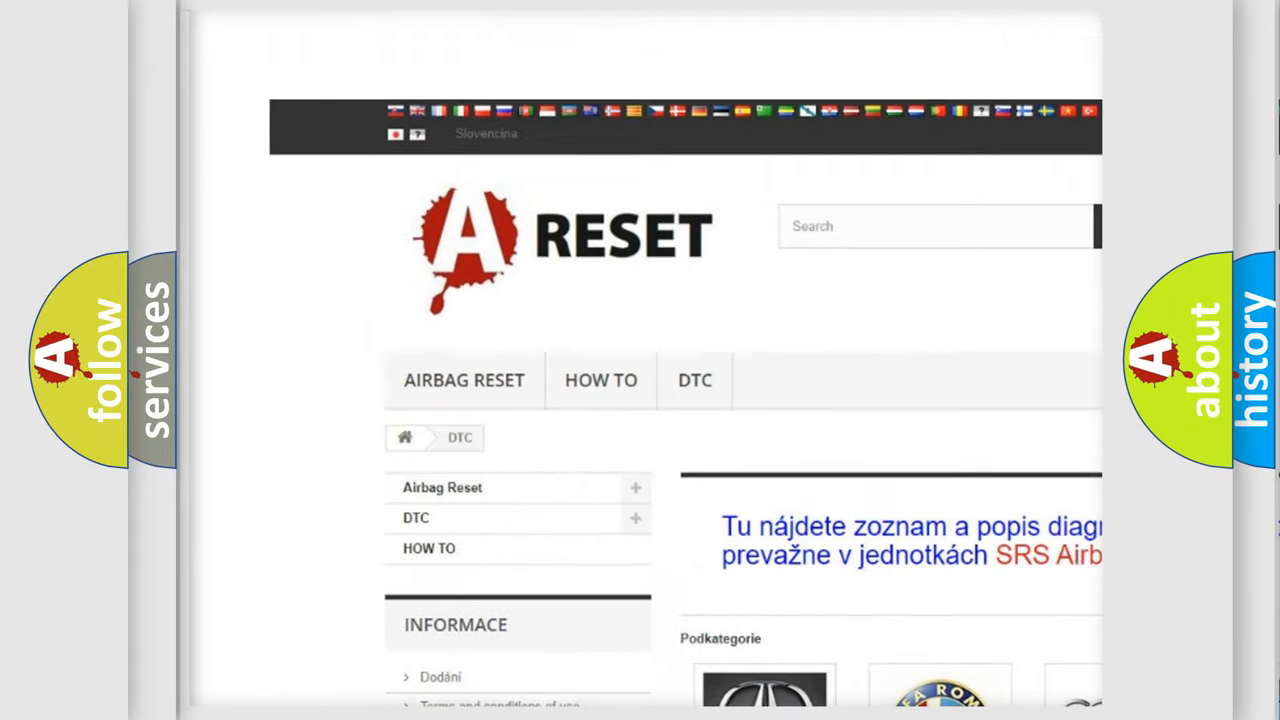
# Navigate to the Alfa Romeo DTC subcategory page and browse its airbag trouble code list
pyautogui.scroll(-3)
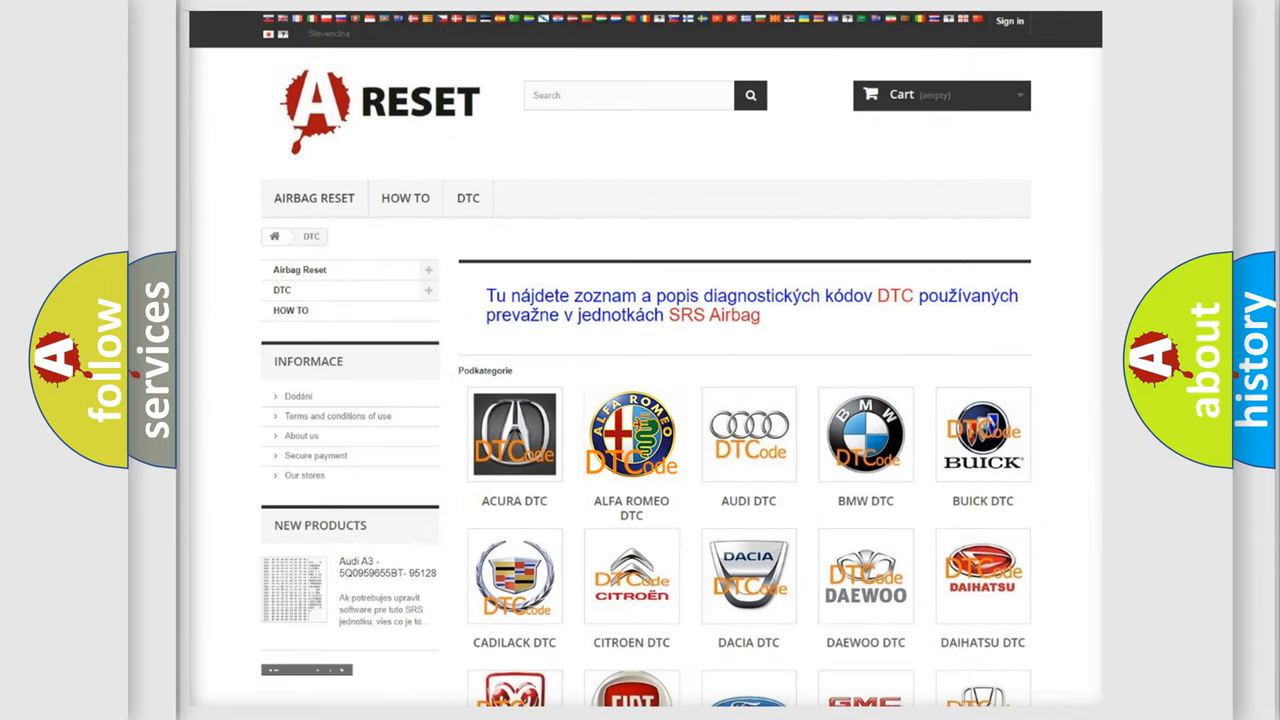
pyautogui.click(632, 434)
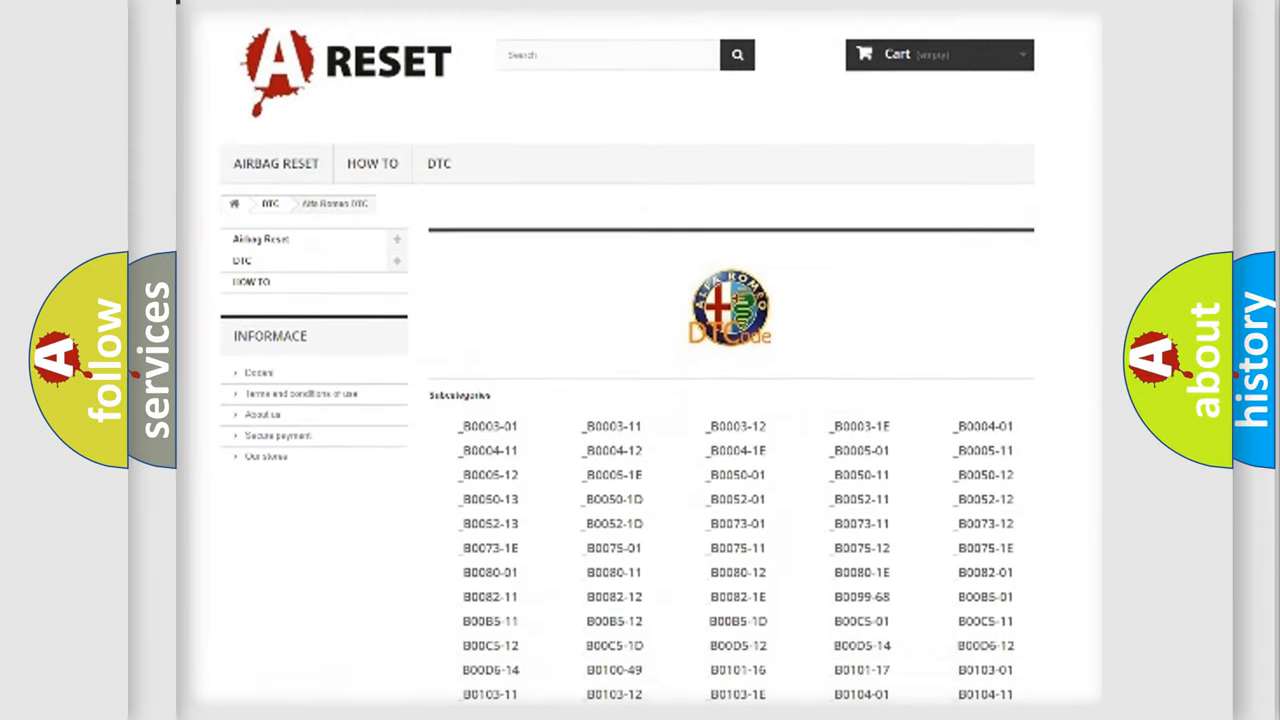
pyautogui.scroll(-3)
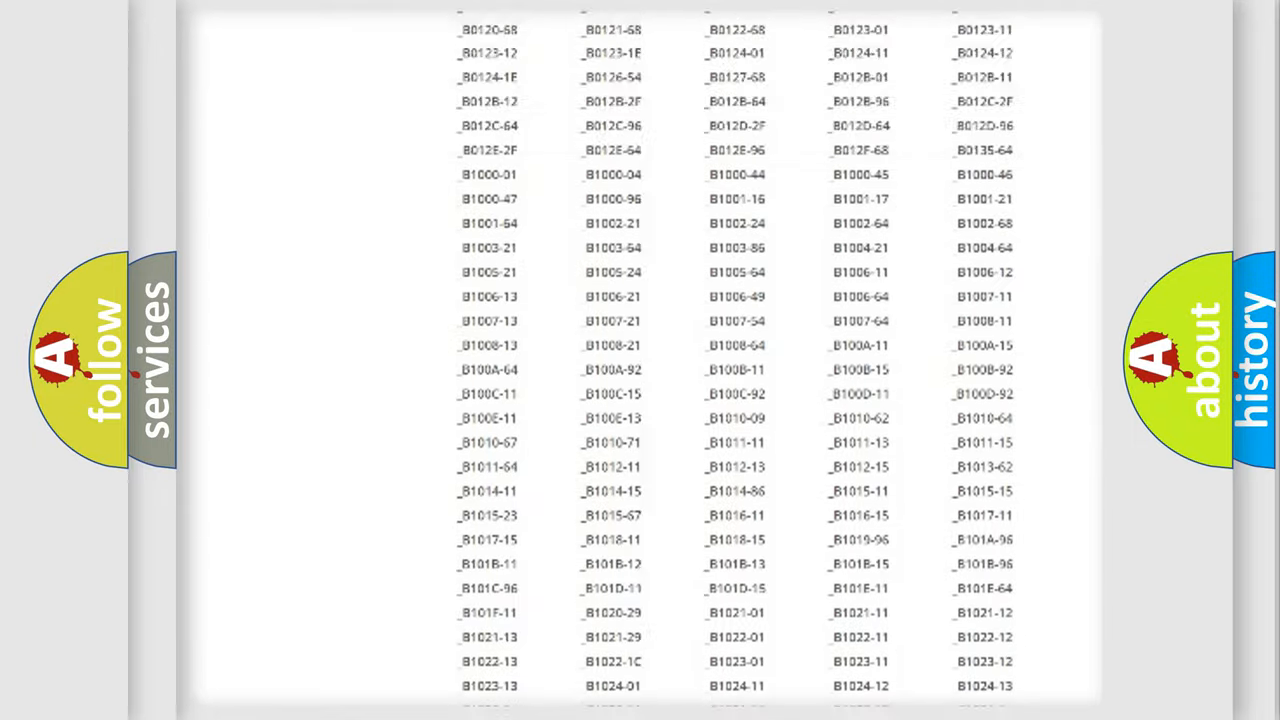
pyautogui.scroll(3)
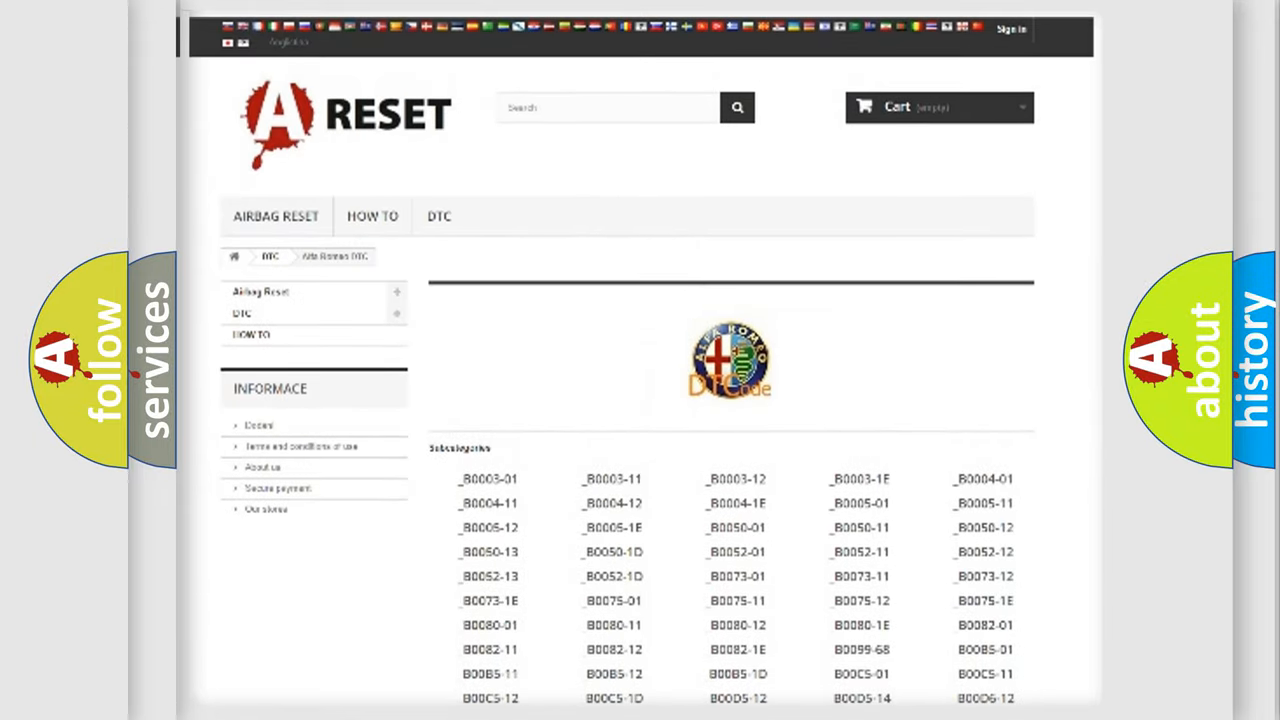